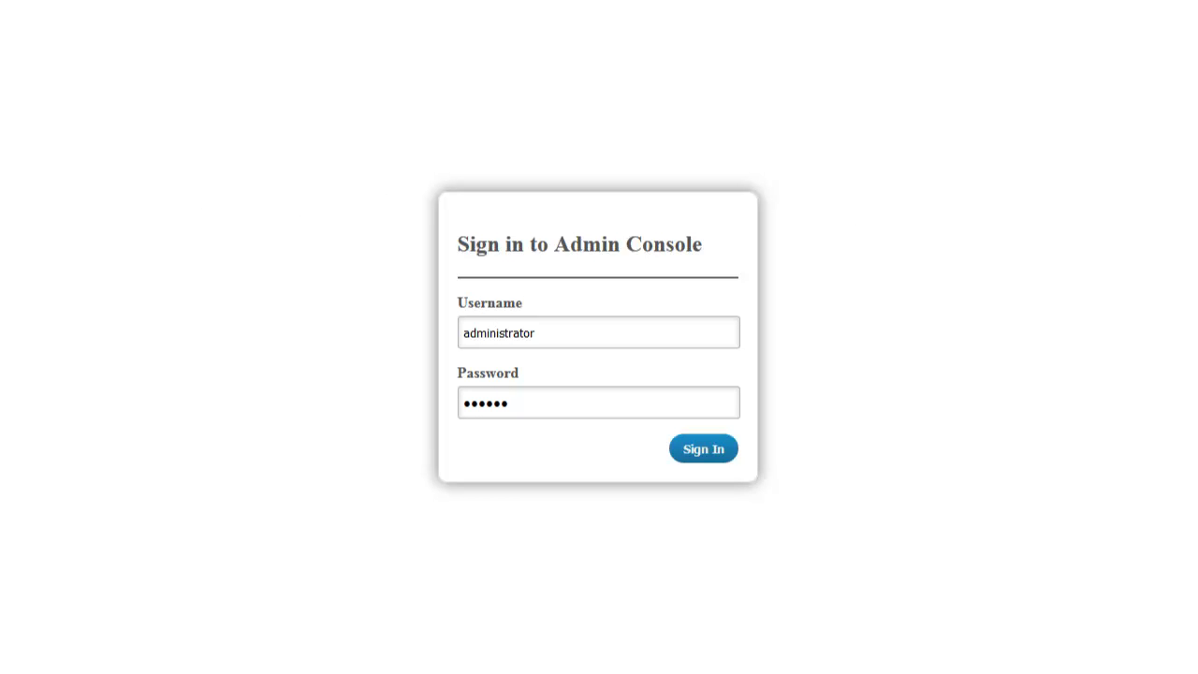
- Sign in, select robot macw2k8r202 under its hub, and show the hub probe's action menu
{"action": "left_click", "coordinate": [703, 448]}
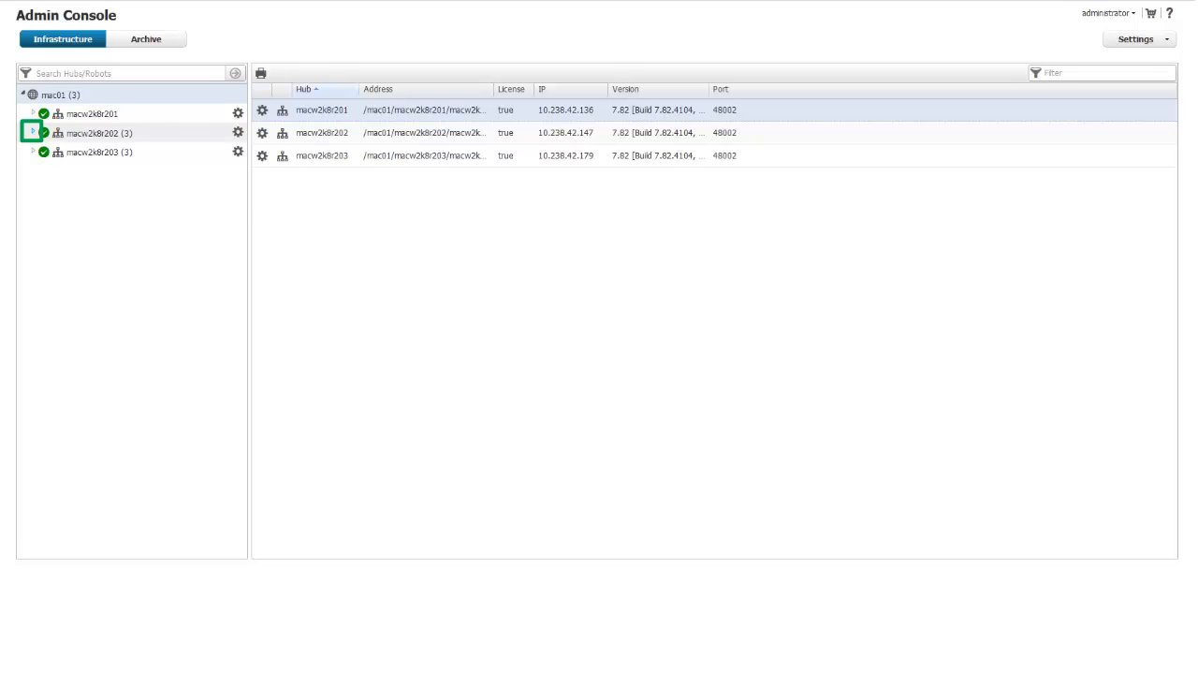
{"action": "left_click", "coordinate": [32, 132]}
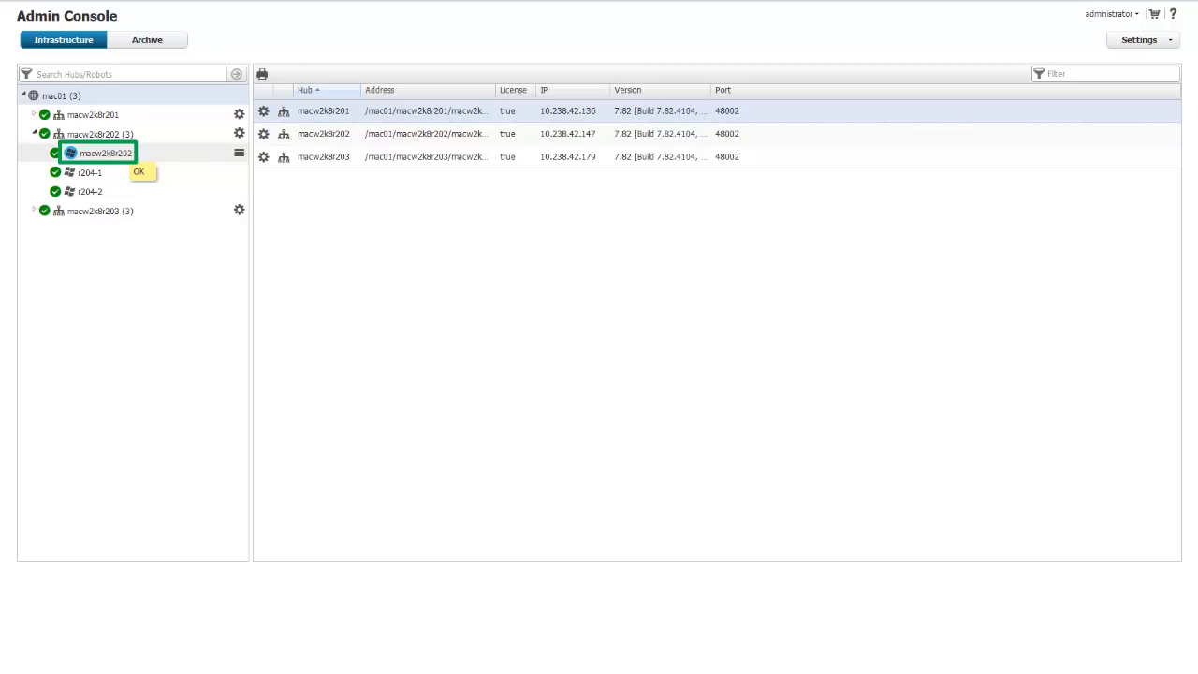
{"action": "left_click", "coordinate": [106, 152]}
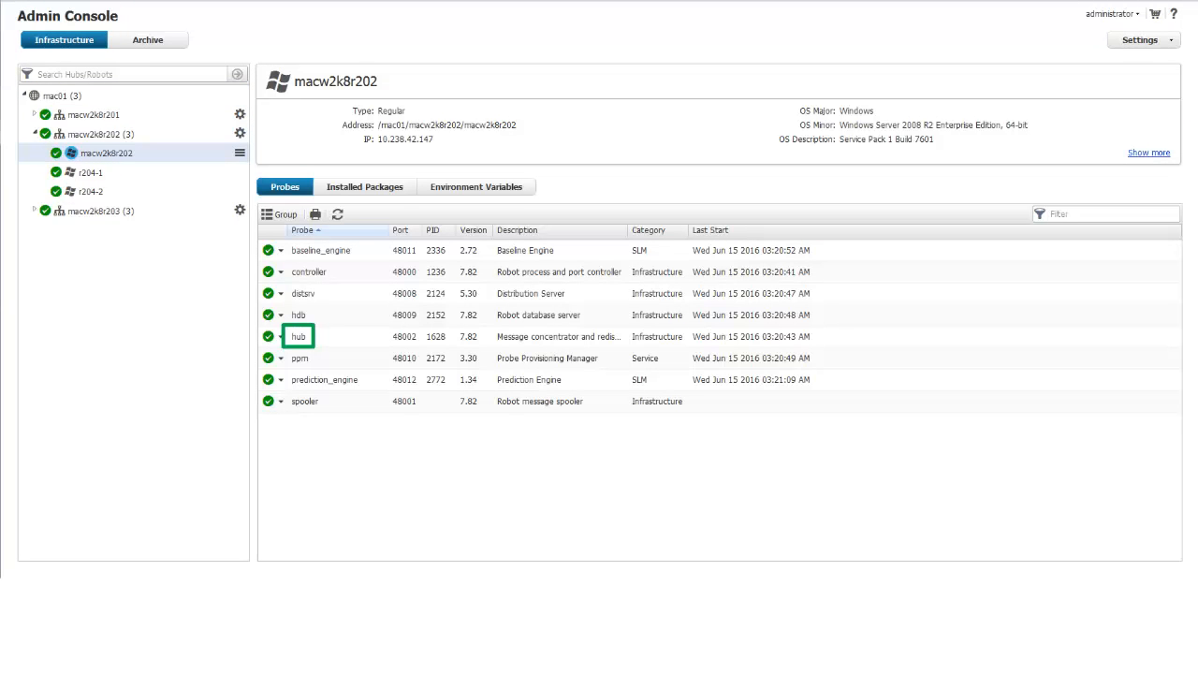
{"action": "left_click", "coordinate": [298, 335]}
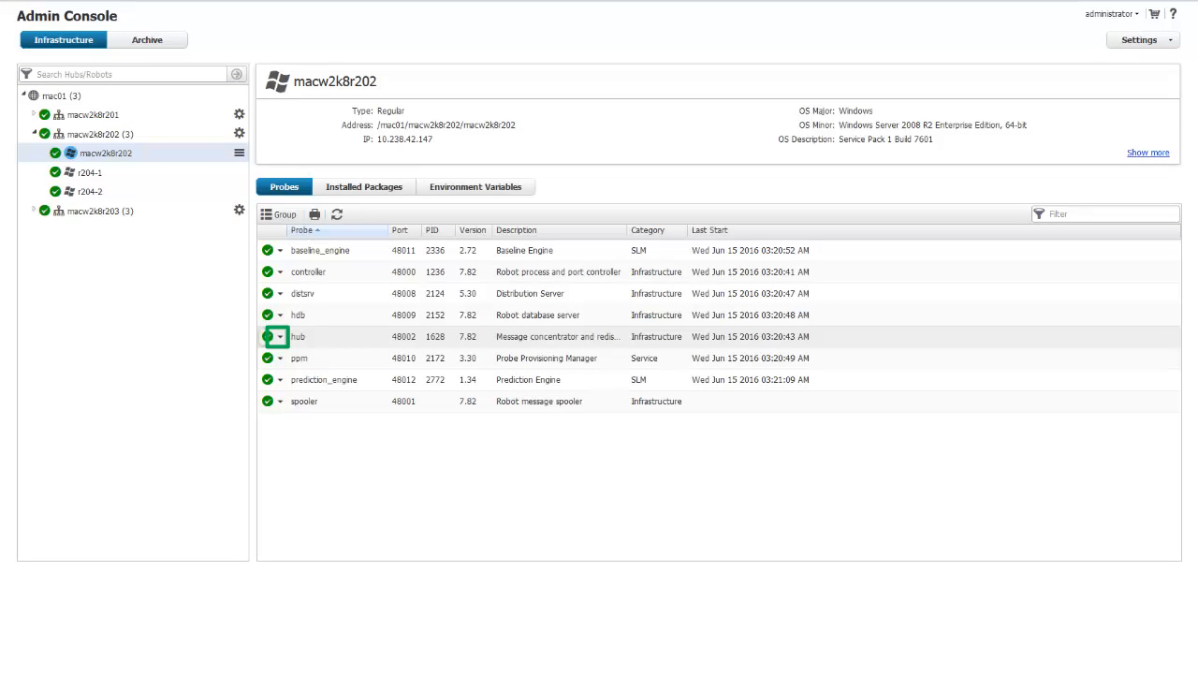
{"action": "left_click", "coordinate": [279, 335]}
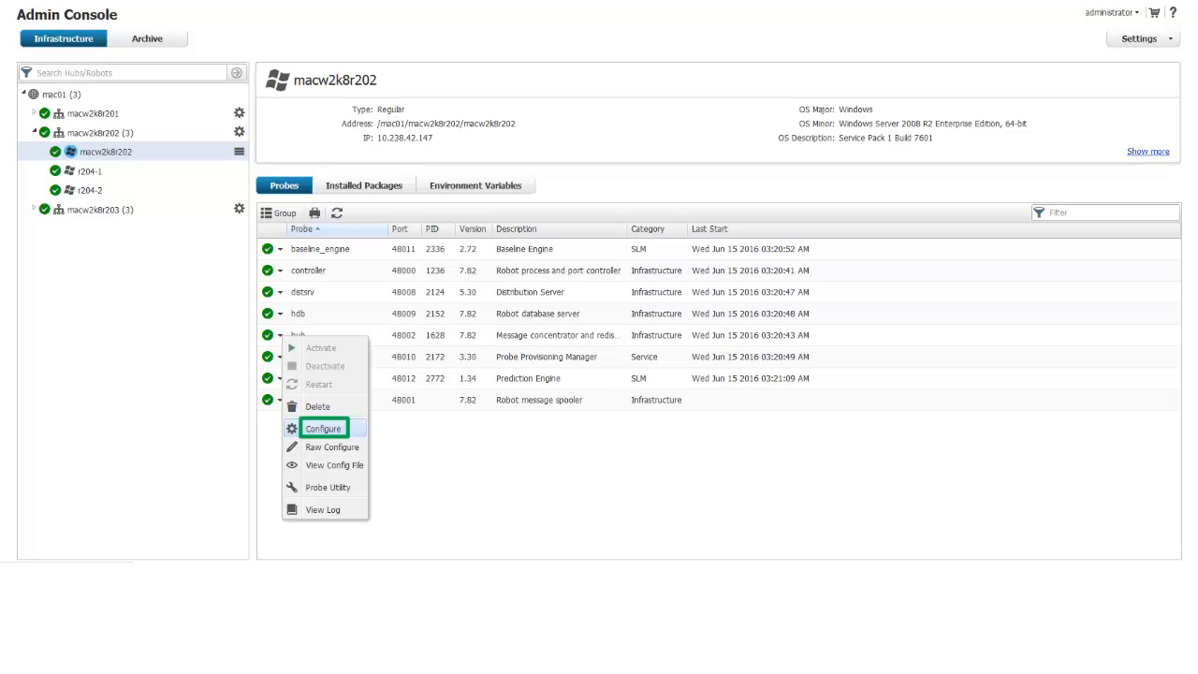
- From the hub probe's Queue List configuration, add subject A_BIG_SUBJECT to the available subjects
{"action": "left_click", "coordinate": [324, 428]}
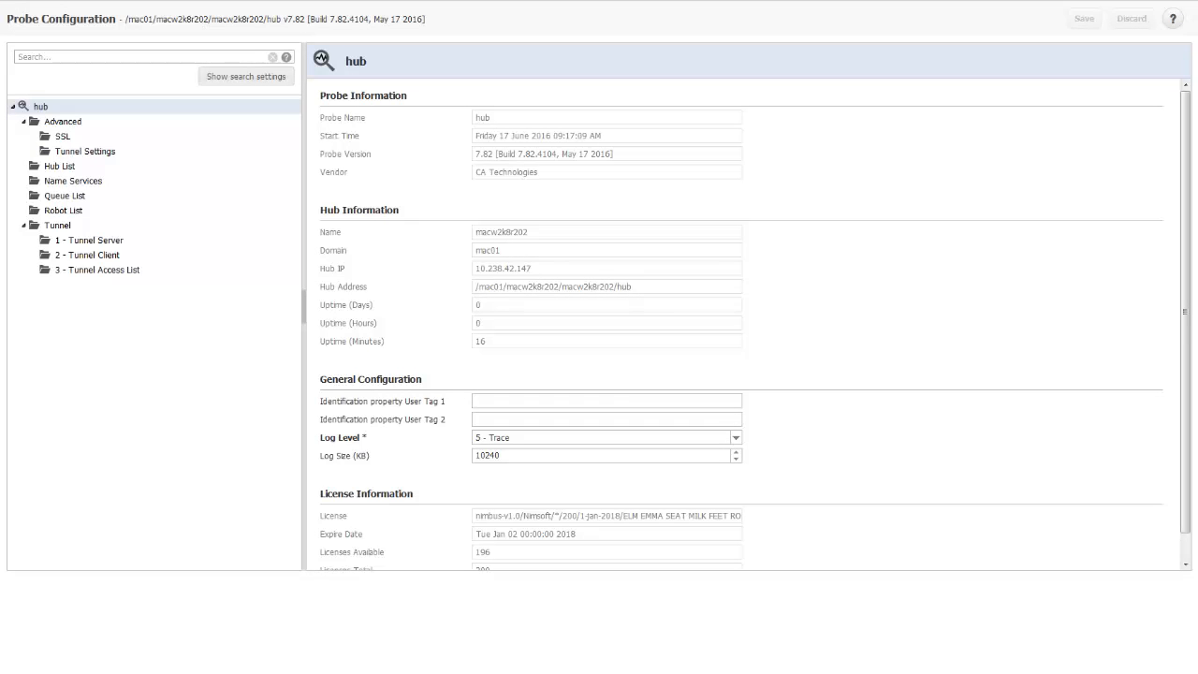
{"action": "left_click", "coordinate": [65, 194]}
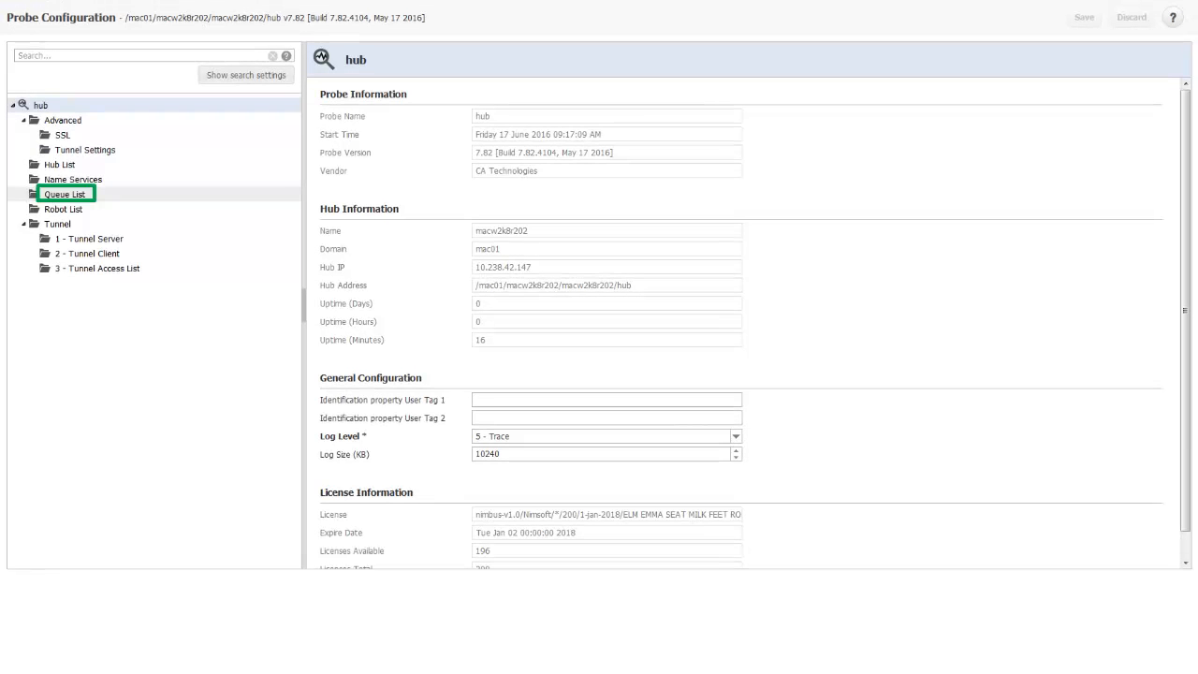
{"action": "left_click", "coordinate": [66, 194]}
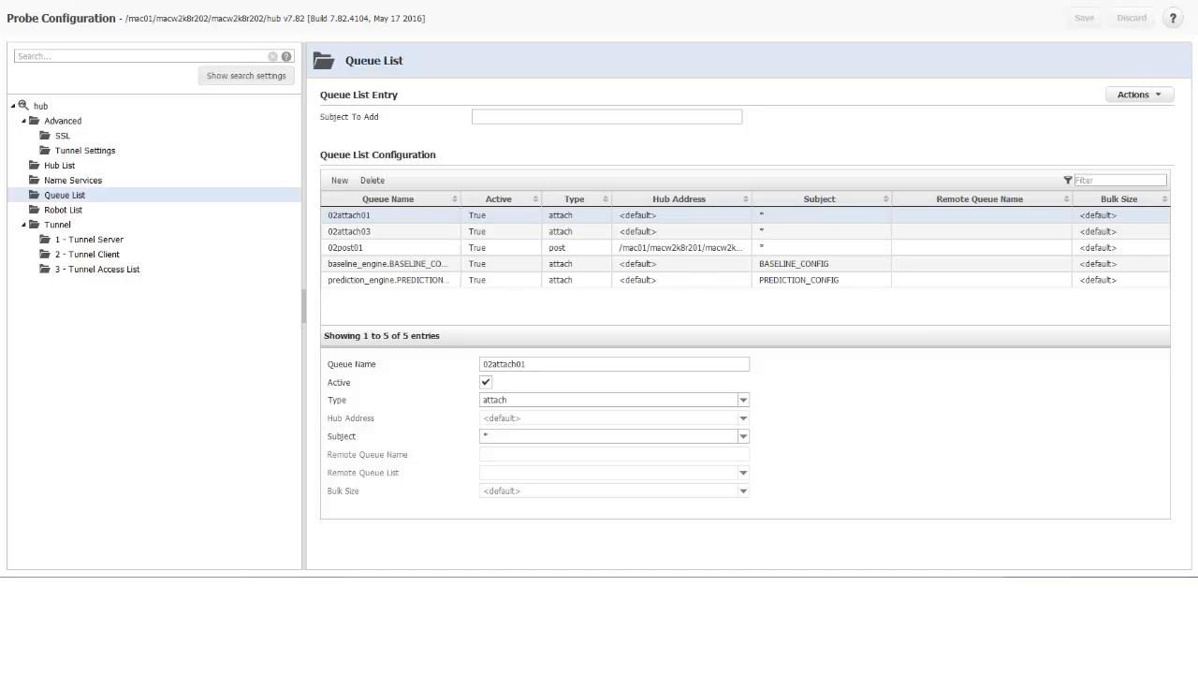
{"action": "left_click", "coordinate": [742, 437]}
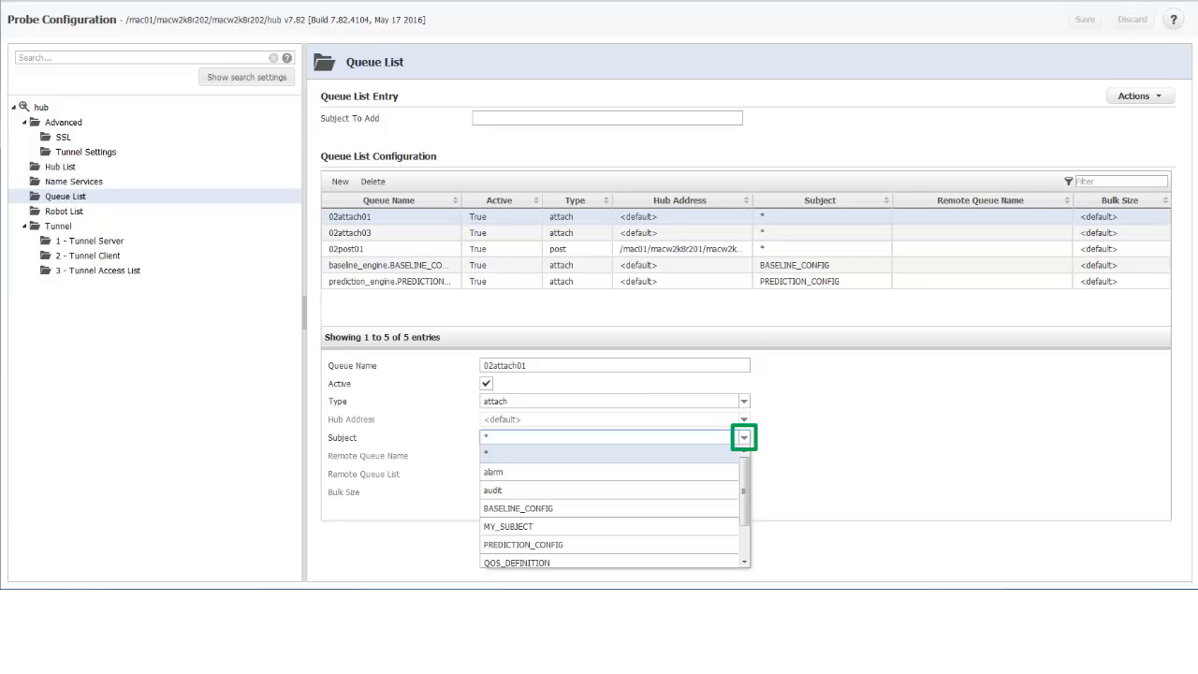
{"action": "type", "text": "A_BIG_SUBJECT"}
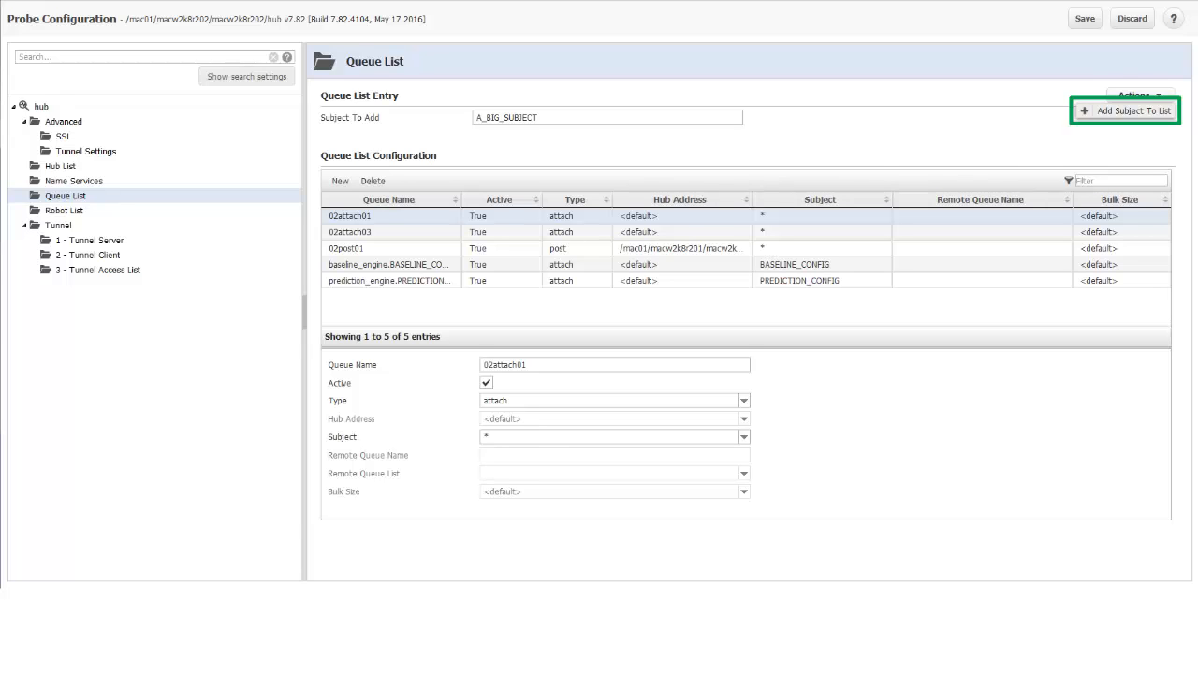
{"action": "left_click", "coordinate": [1124, 110]}
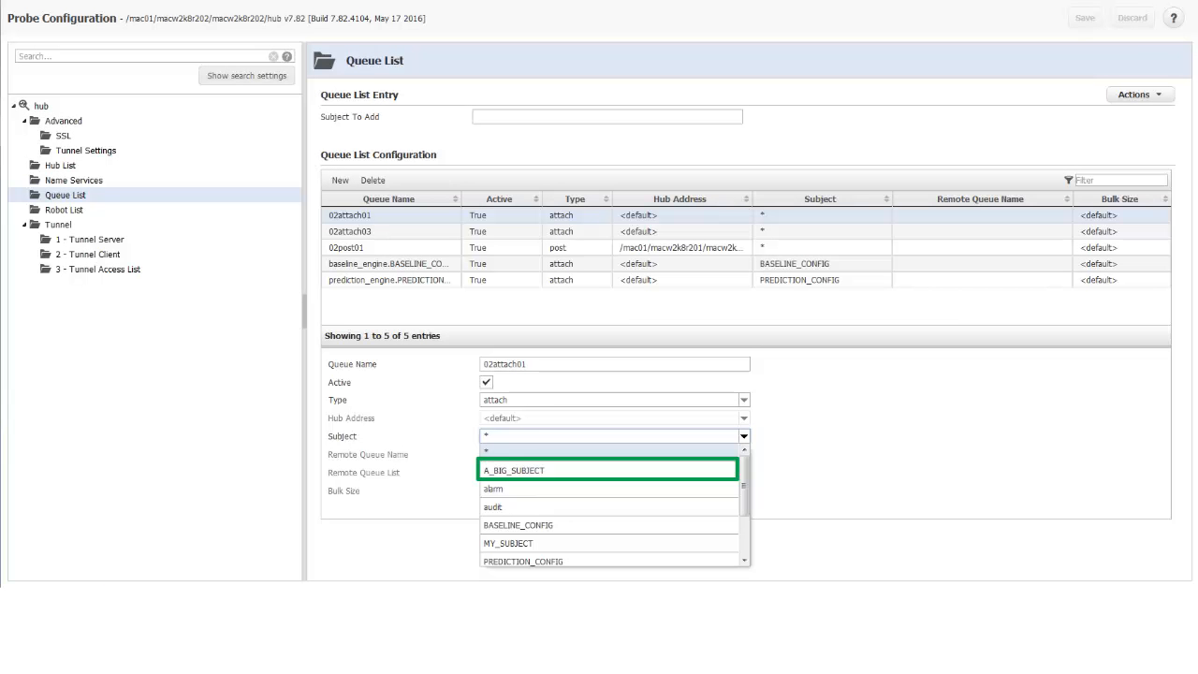
{"action": "left_click", "coordinate": [339, 180]}
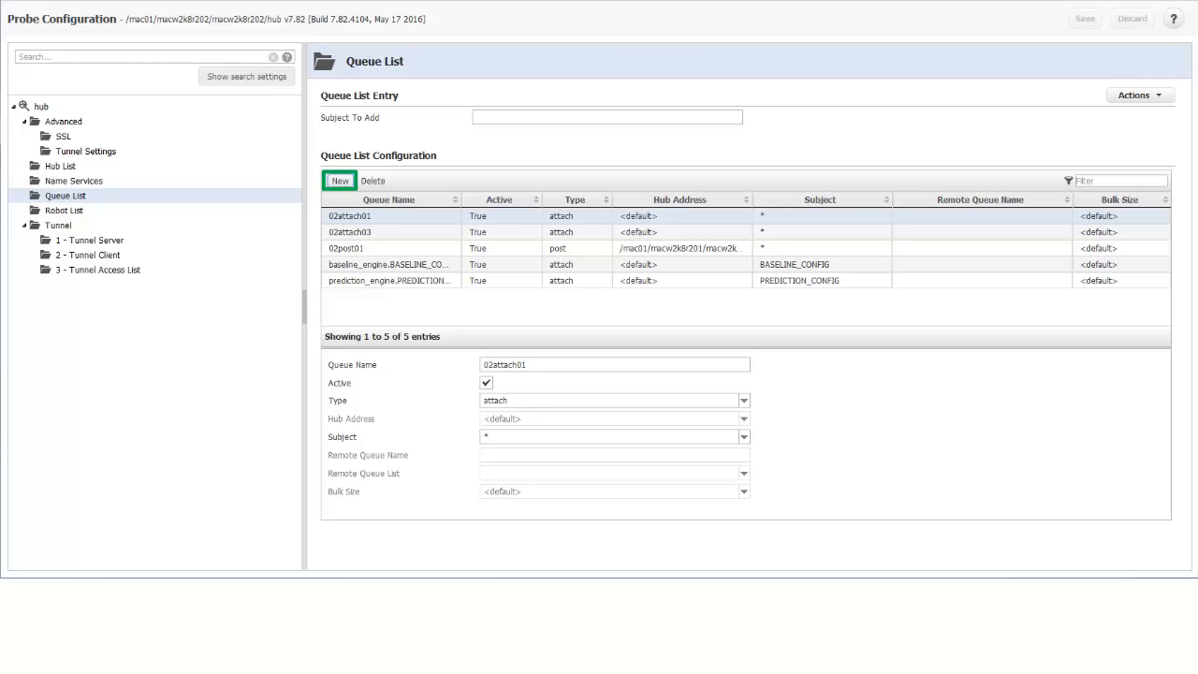
- Create queue 'My Producer Attach Q', active, type attach, subject *
{"action": "left_click", "coordinate": [339, 180]}
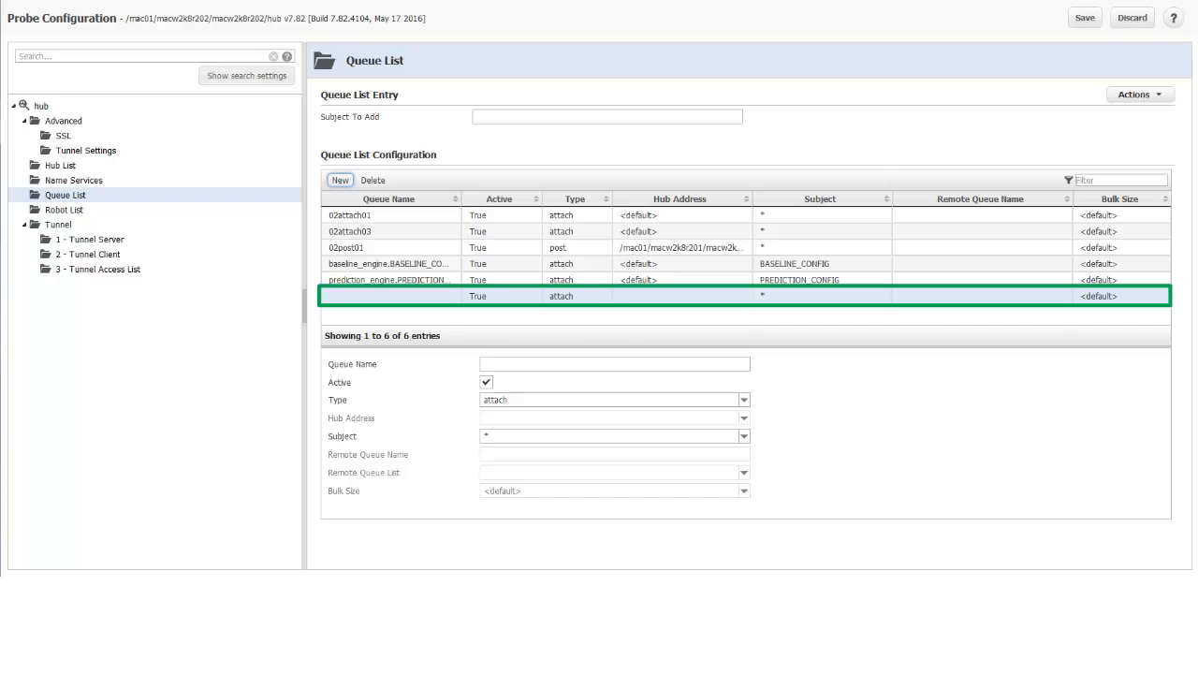
{"action": "type", "text": "My Producer Attach Q"}
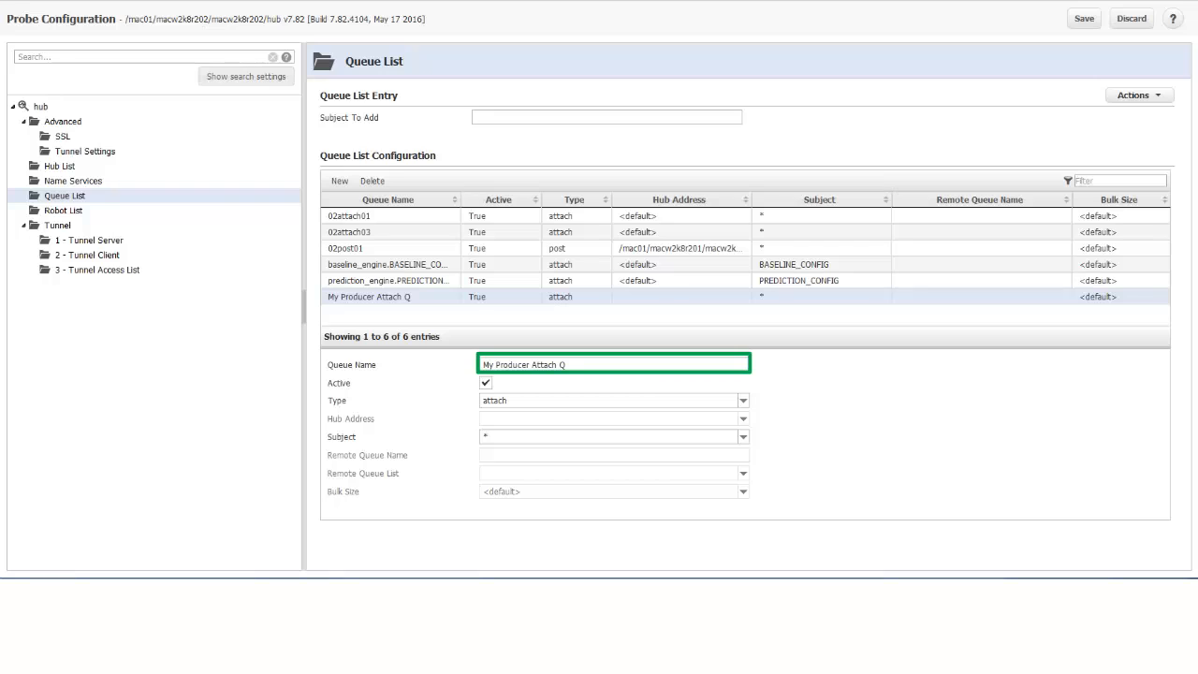
{"action": "left_click", "coordinate": [484, 383]}
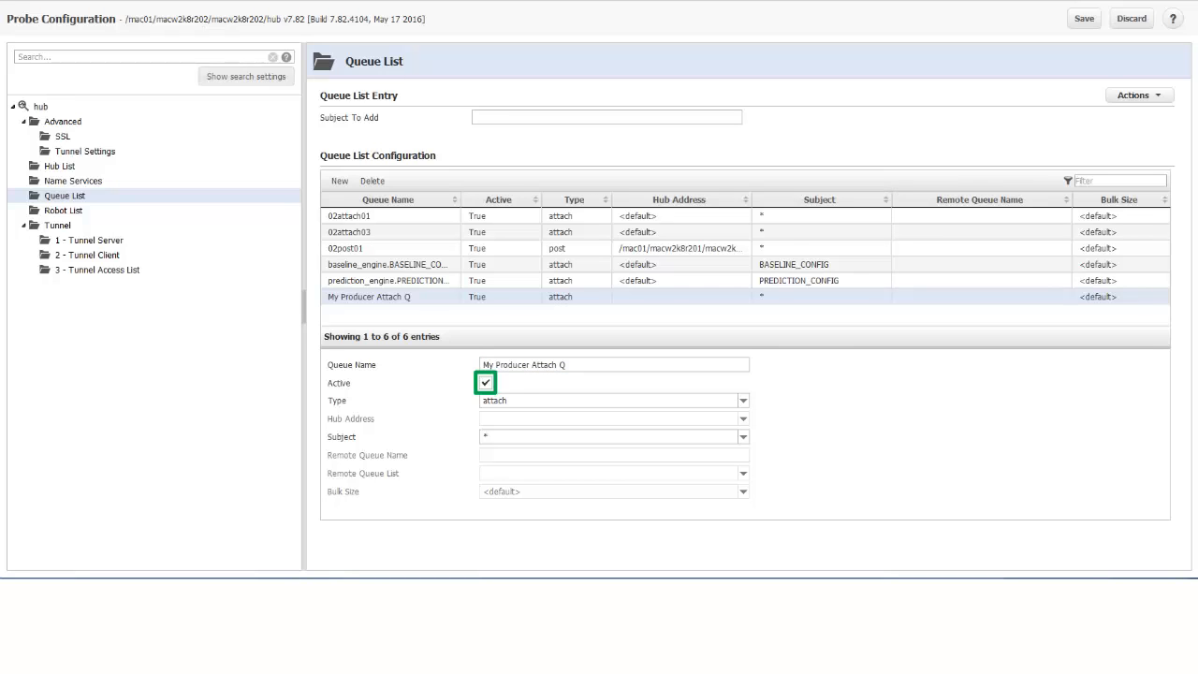
{"action": "left_click", "coordinate": [742, 400]}
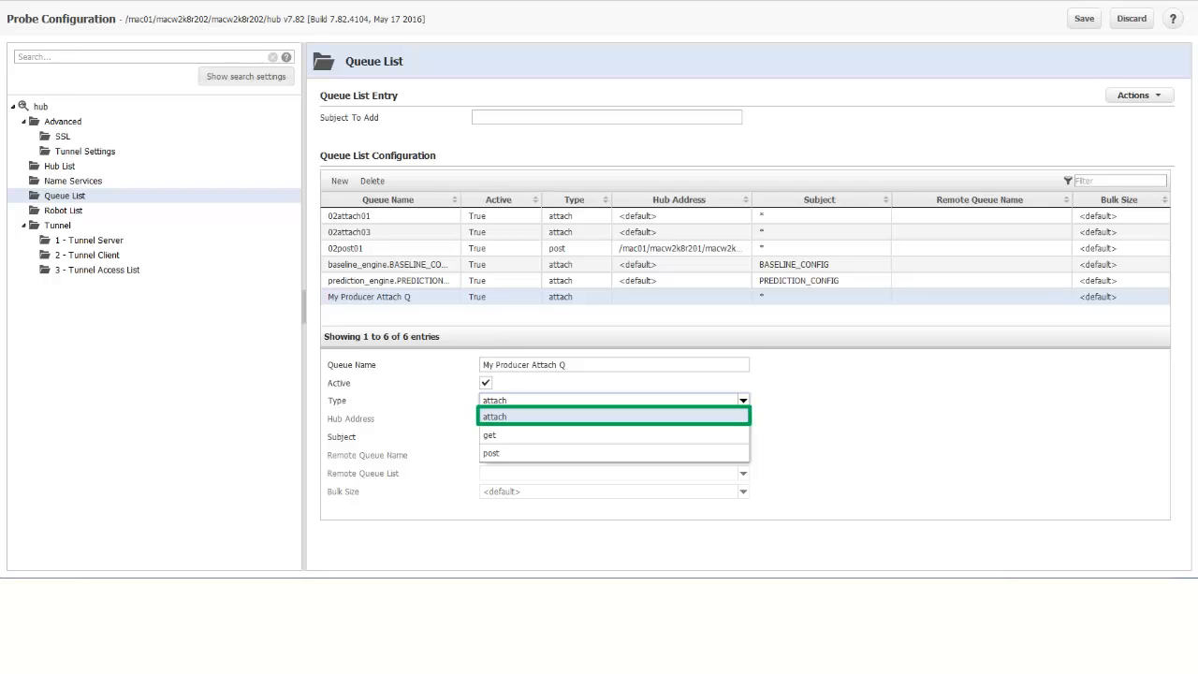
{"action": "left_click", "coordinate": [494, 415]}
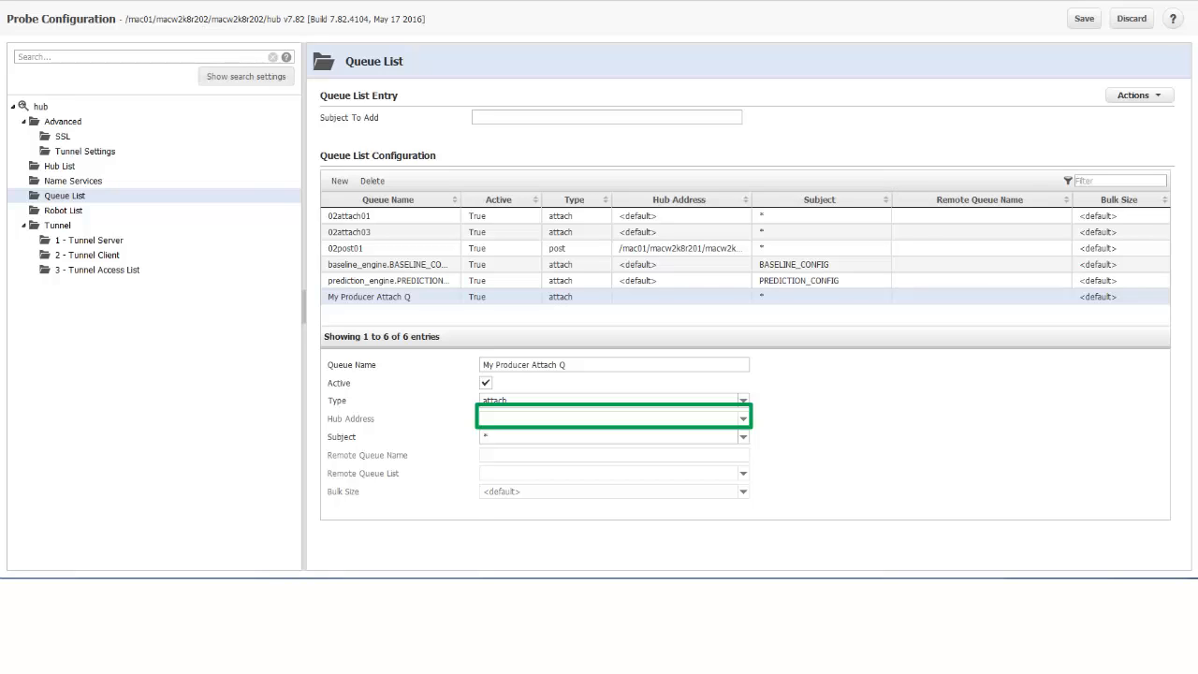
{"action": "left_click", "coordinate": [742, 437]}
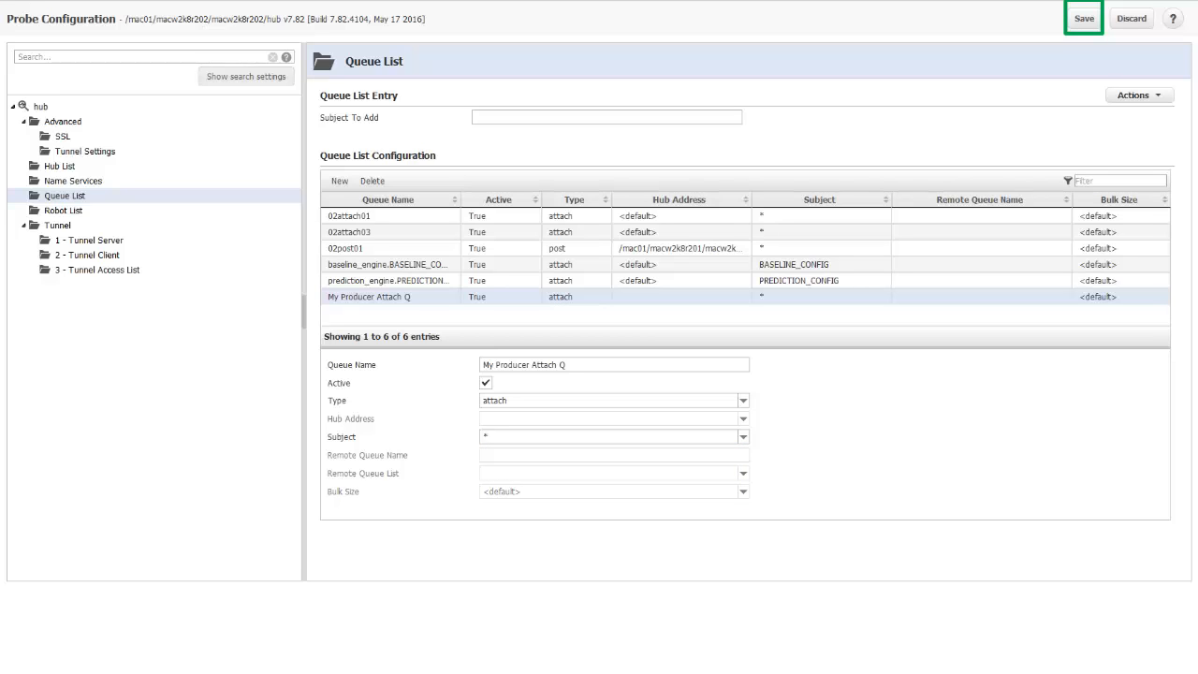
- Save the macw2k8r202 hub configuration and confirm the success message
{"action": "left_click", "coordinate": [1083, 17]}
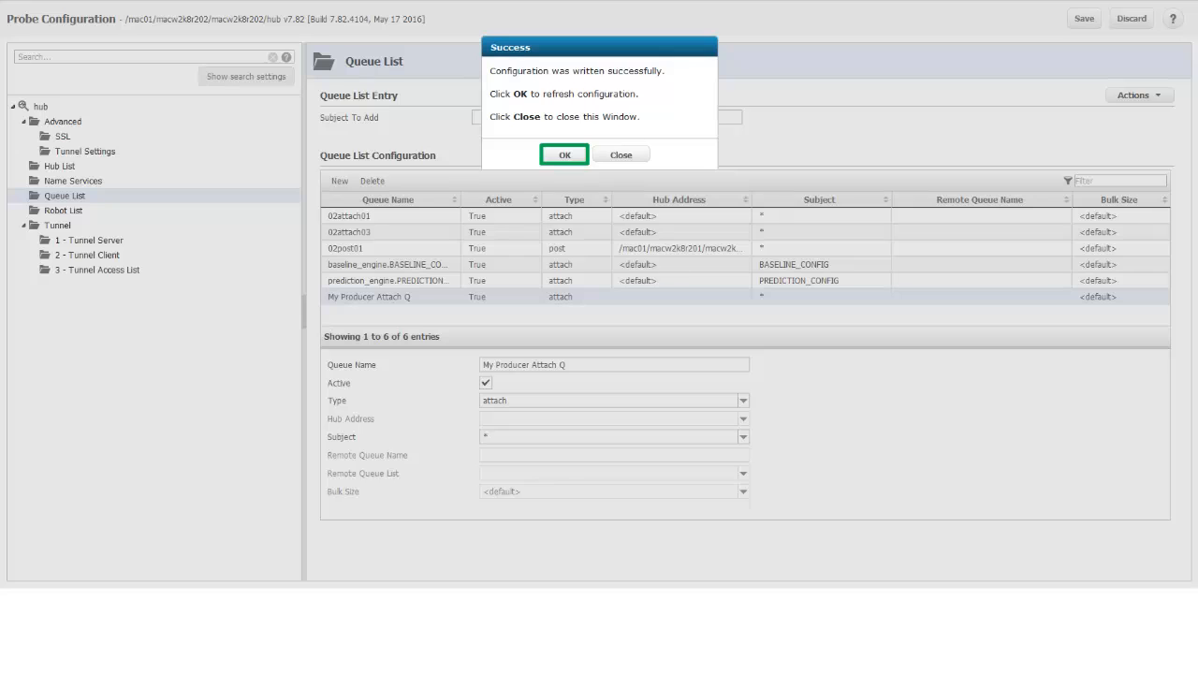
{"action": "left_click", "coordinate": [563, 154]}
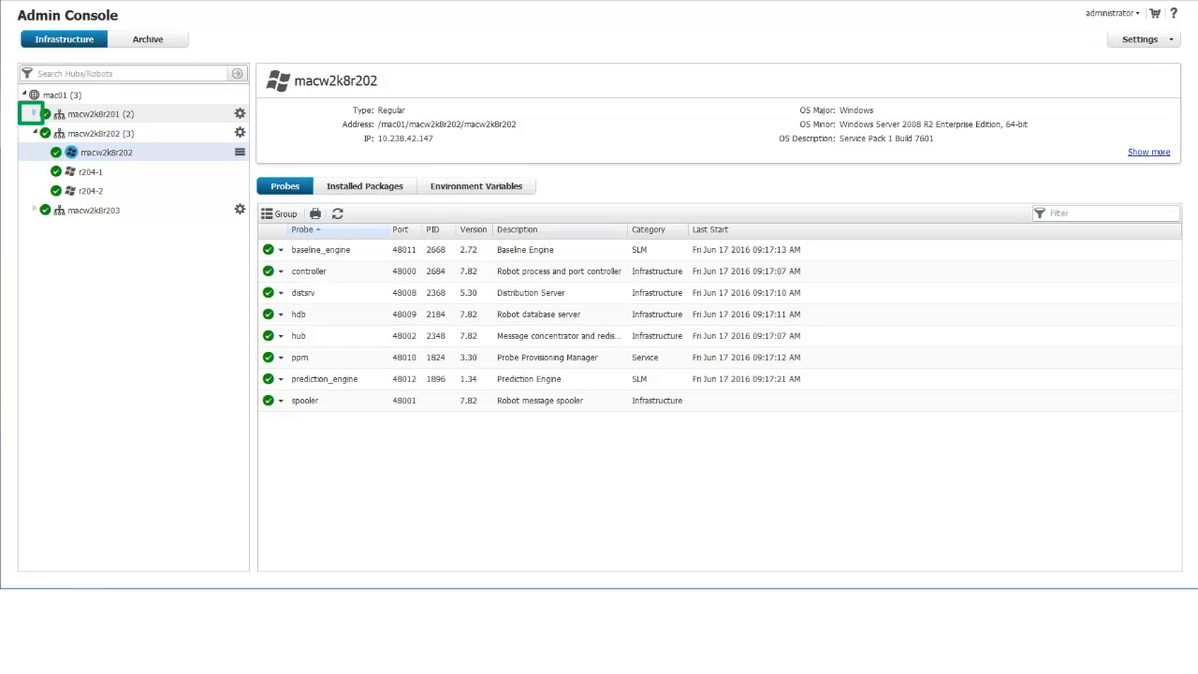
- Open the Queue List of the hub probe configuration on robot macw2k8r201
{"action": "left_click", "coordinate": [106, 151]}
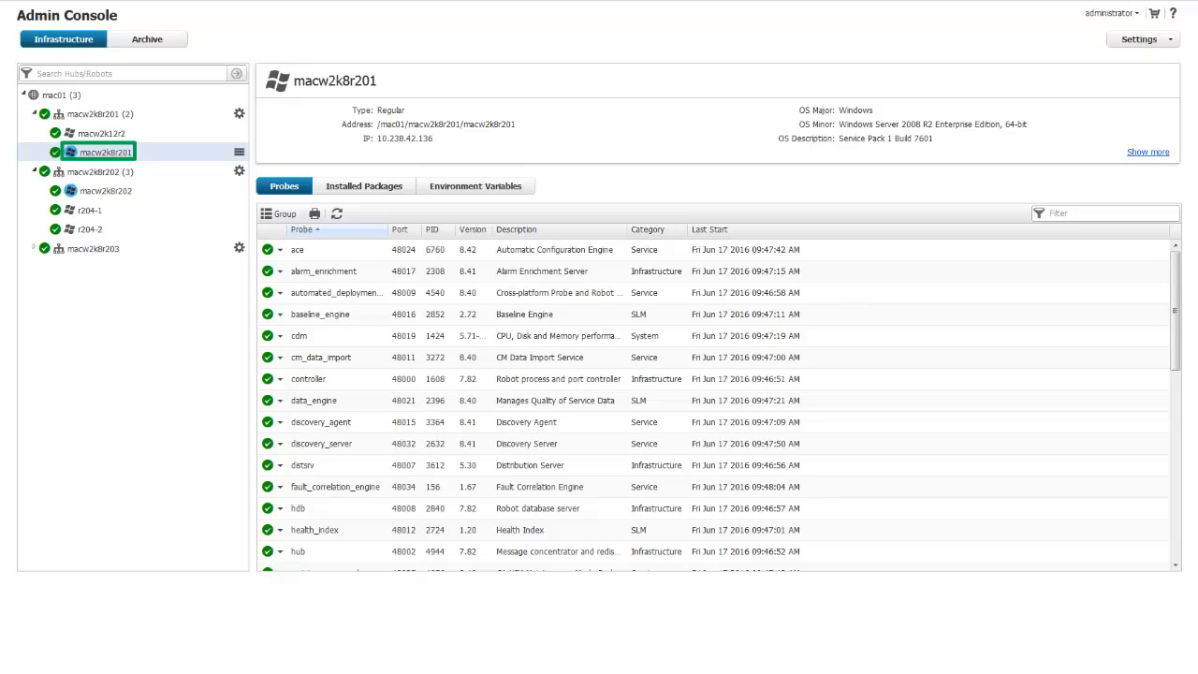
{"action": "scroll", "scroll_direction": "down", "scroll_amount": 3}
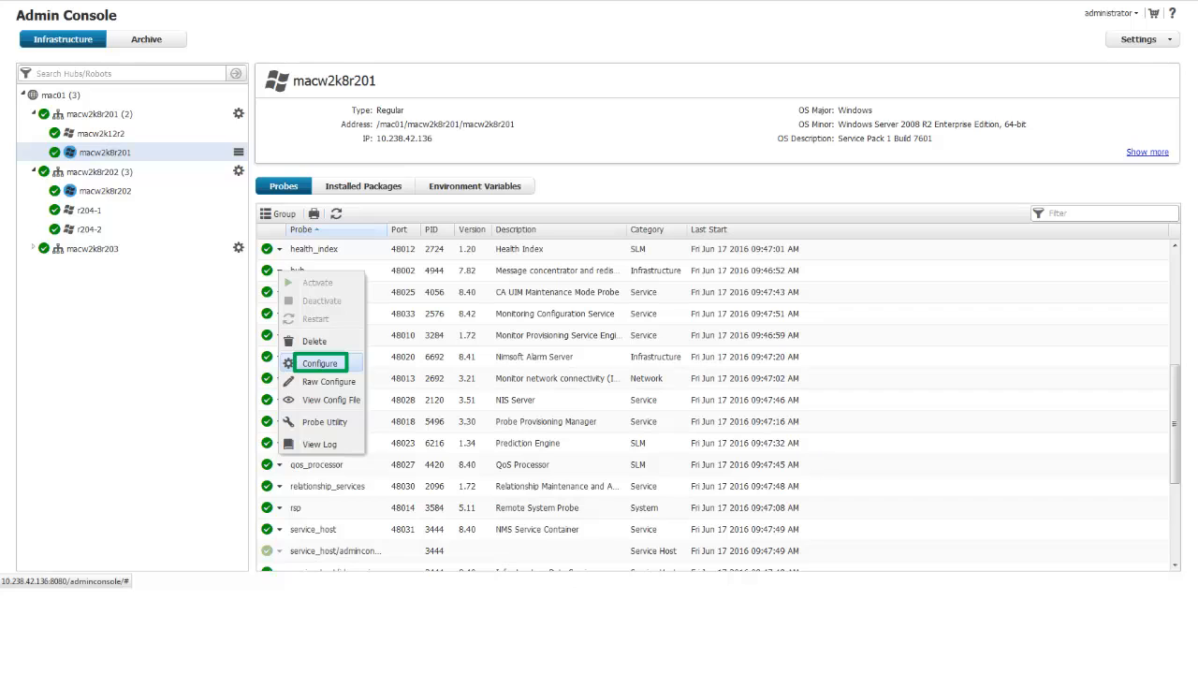
{"action": "left_click", "coordinate": [320, 362]}
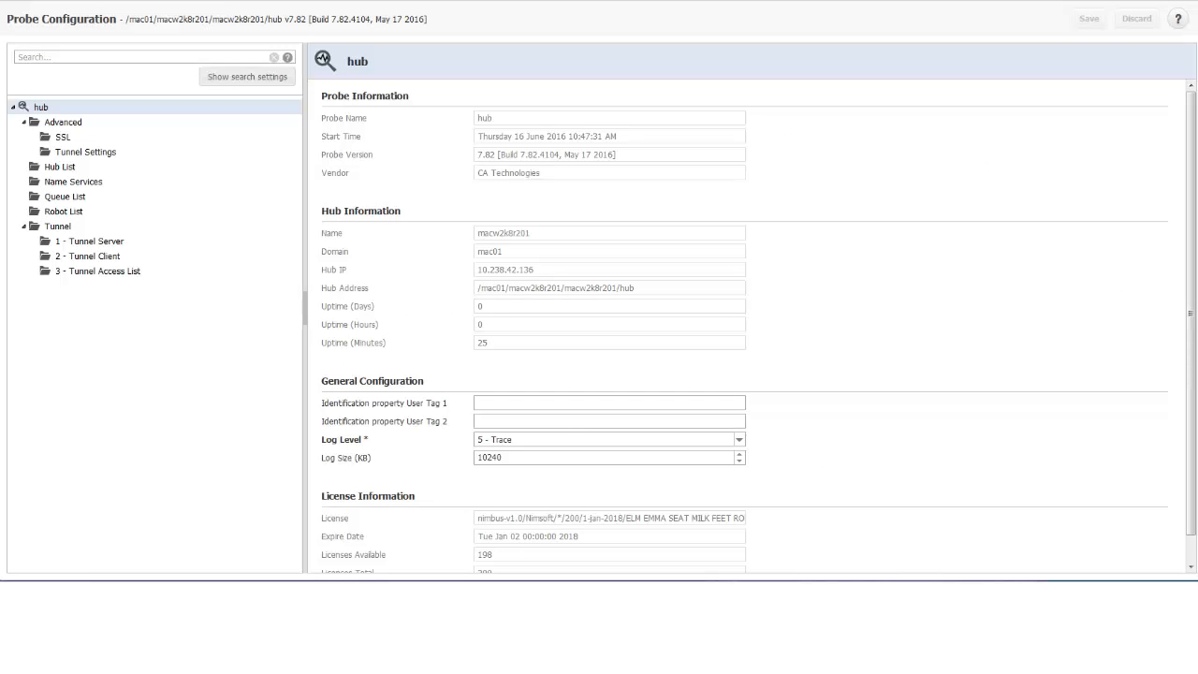
{"action": "left_click", "coordinate": [64, 196]}
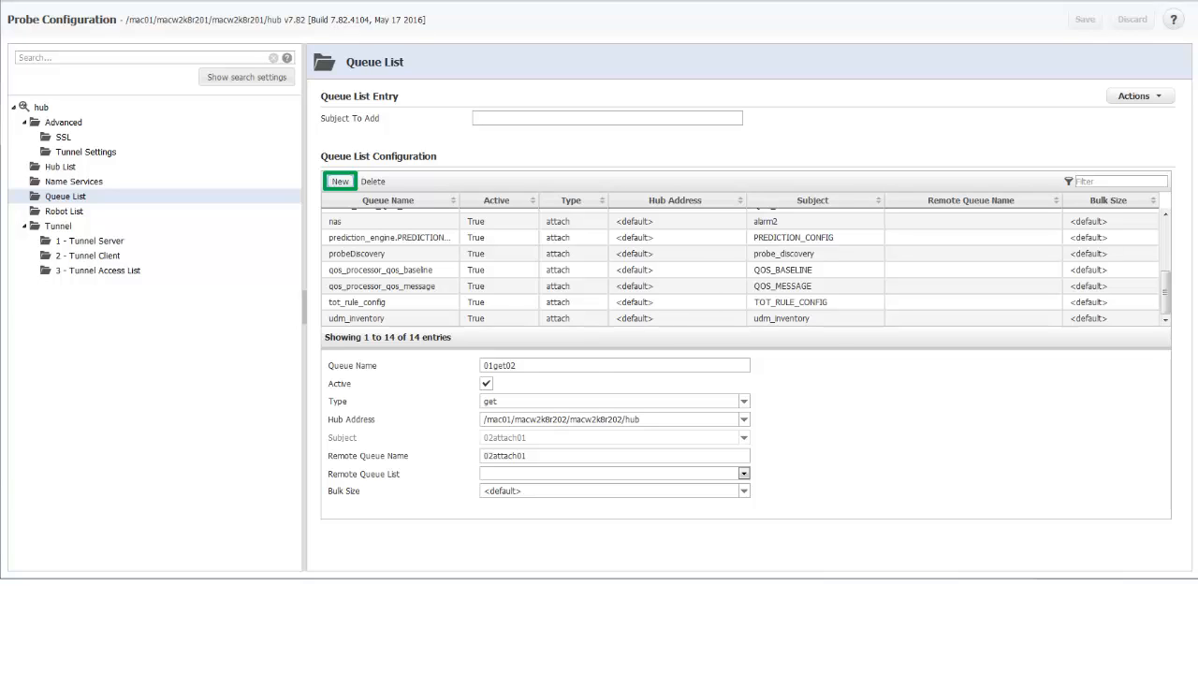
- Create active get queue 'My Consumer Get Q'
{"action": "left_click", "coordinate": [339, 180]}
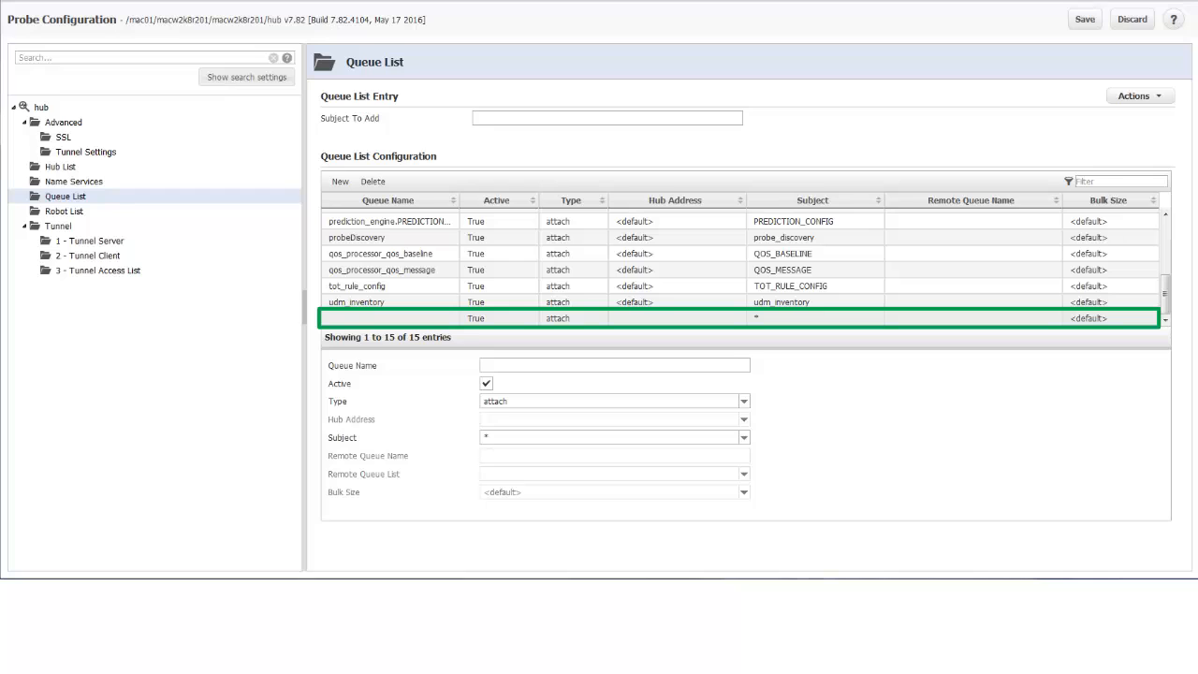
{"action": "type", "text": "My Consumer Get Q"}
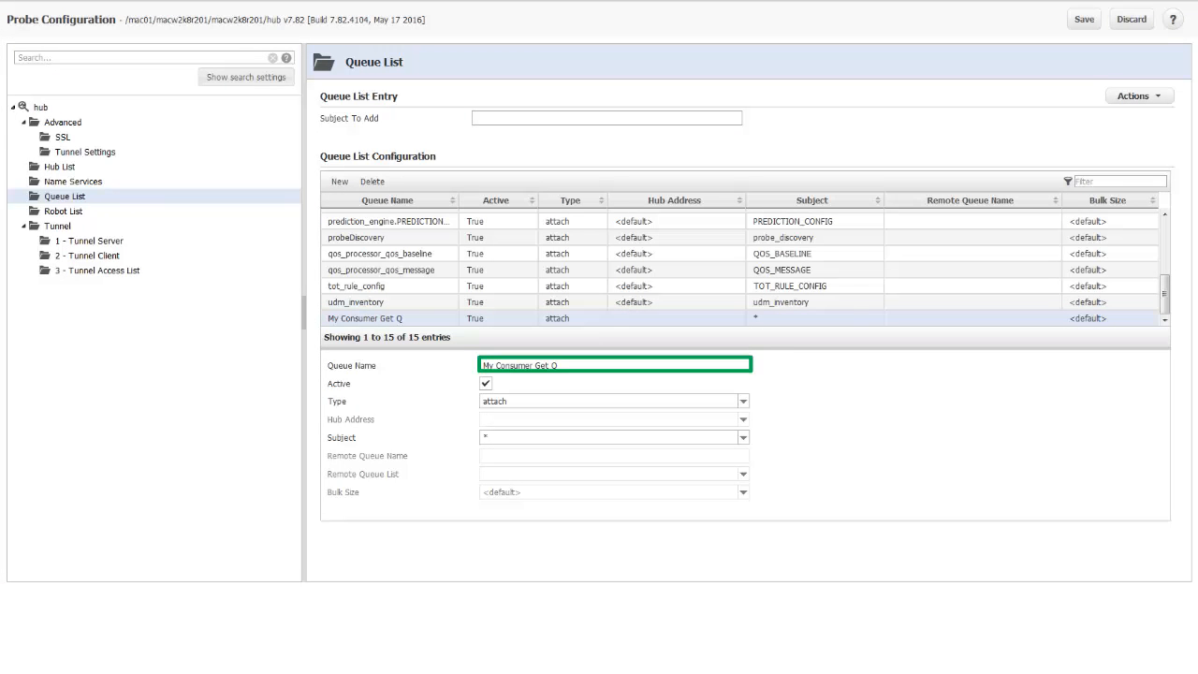
{"action": "left_click", "coordinate": [485, 383]}
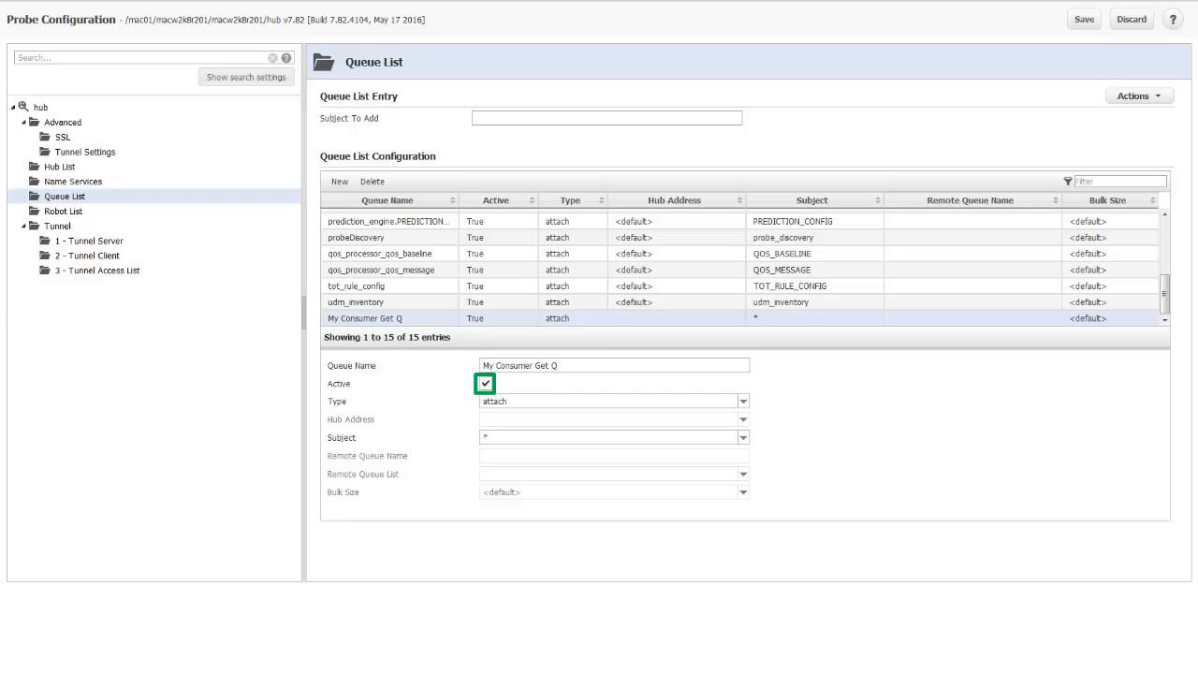
{"action": "left_click", "coordinate": [742, 400]}
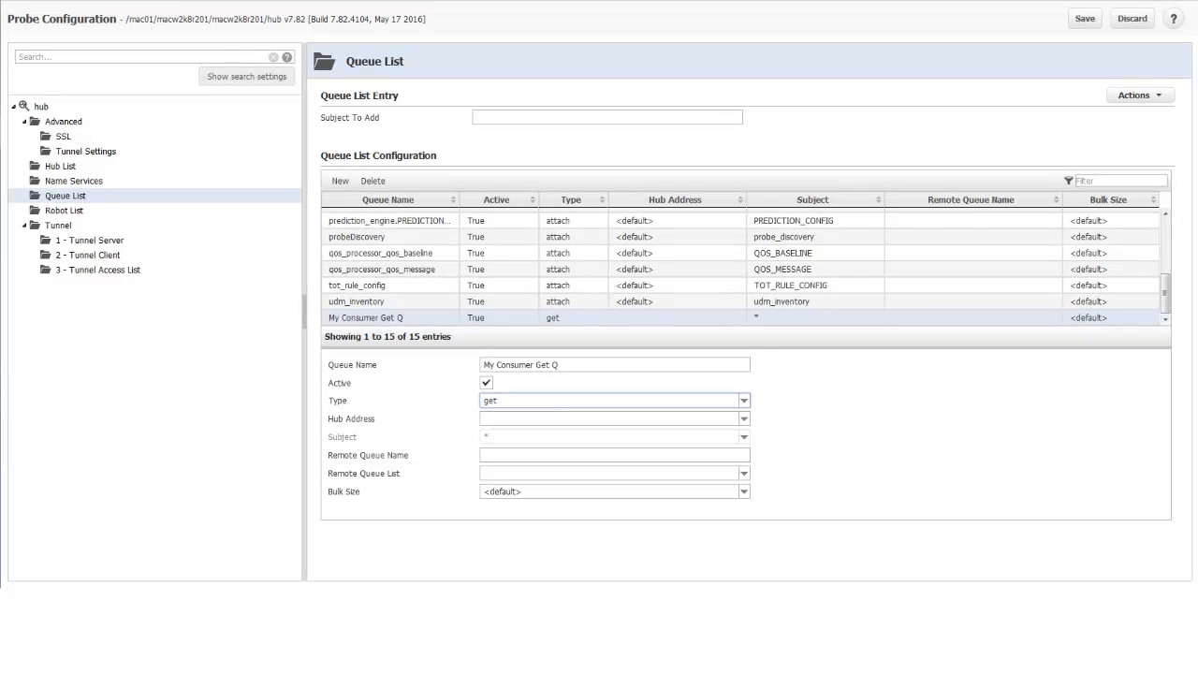
- Set hub address /mac01/macw2k8r202/macw2k8r202/hub, remote queue 'My Producer Attach Q', default bulk size
{"action": "left_click", "coordinate": [743, 418]}
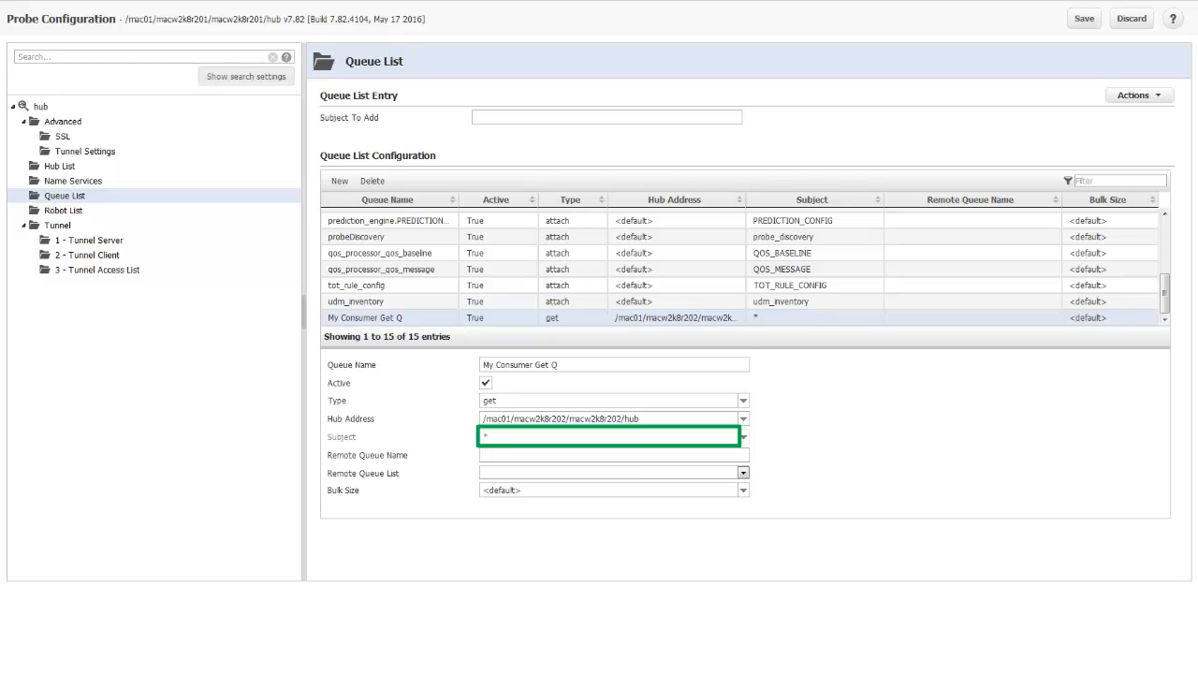
{"action": "type", "text": "My Producer Attach Q"}
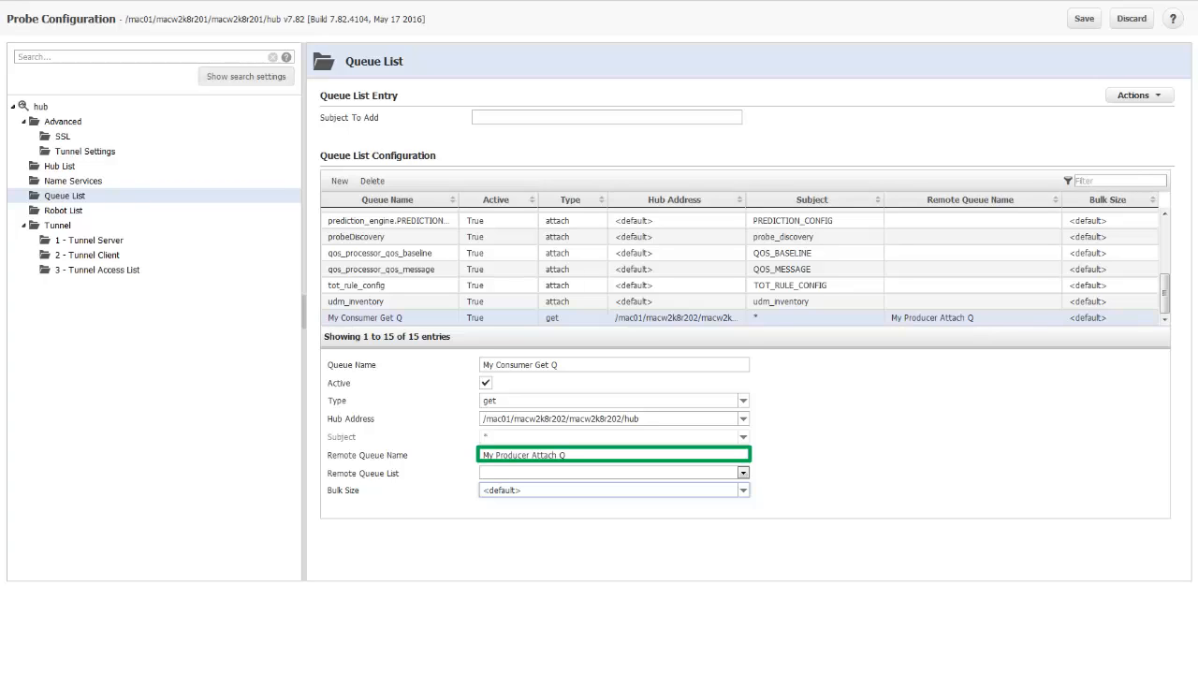
{"action": "left_click", "coordinate": [742, 489]}
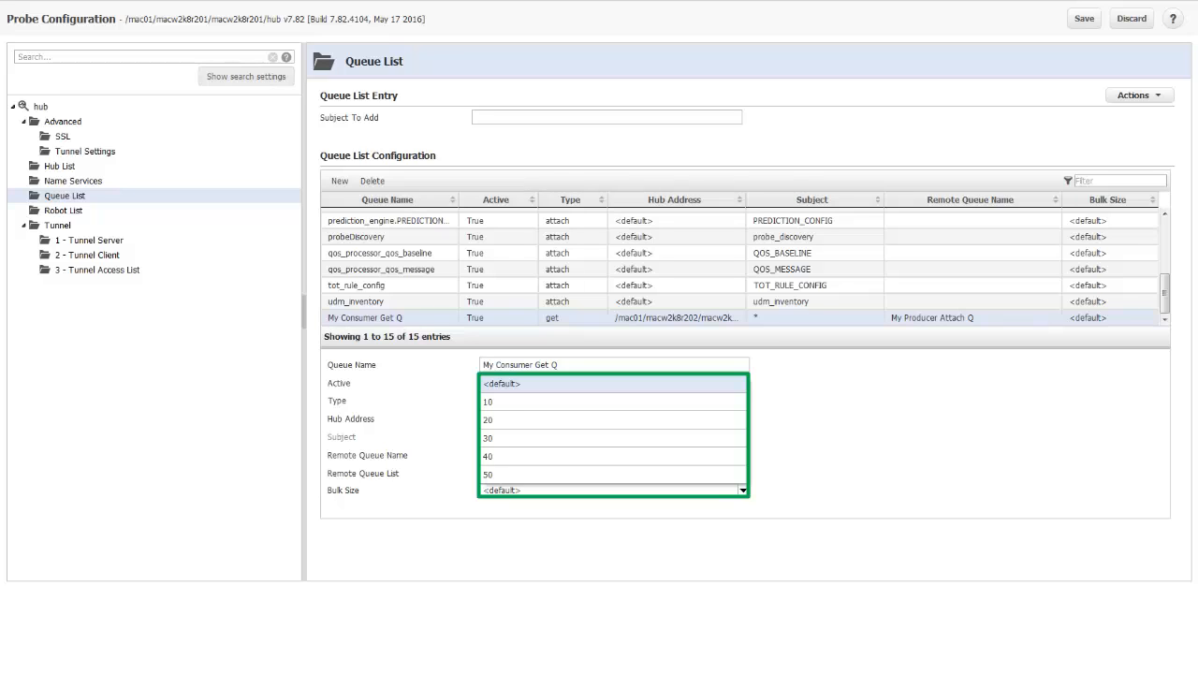
{"action": "left_click", "coordinate": [502, 383]}
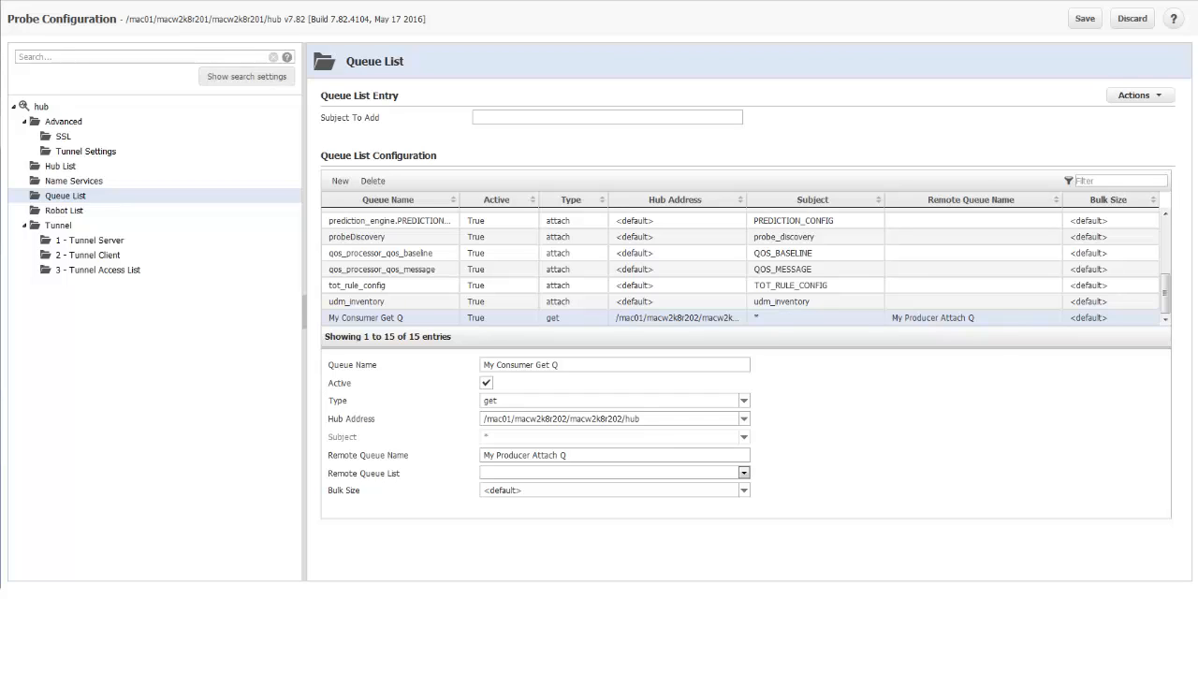
{"action": "mouse_move", "coordinate": [1083, 18]}
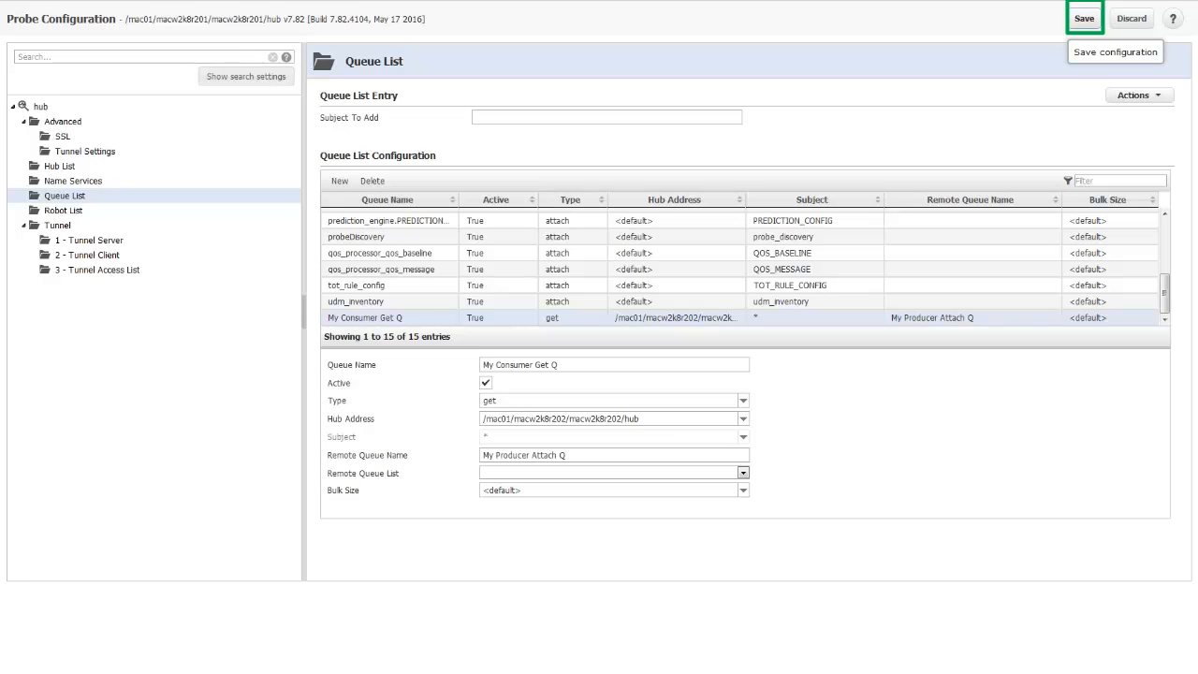
- Save the macw2k8r201 hub configuration and confirm the success message
{"action": "left_click", "coordinate": [1084, 18]}
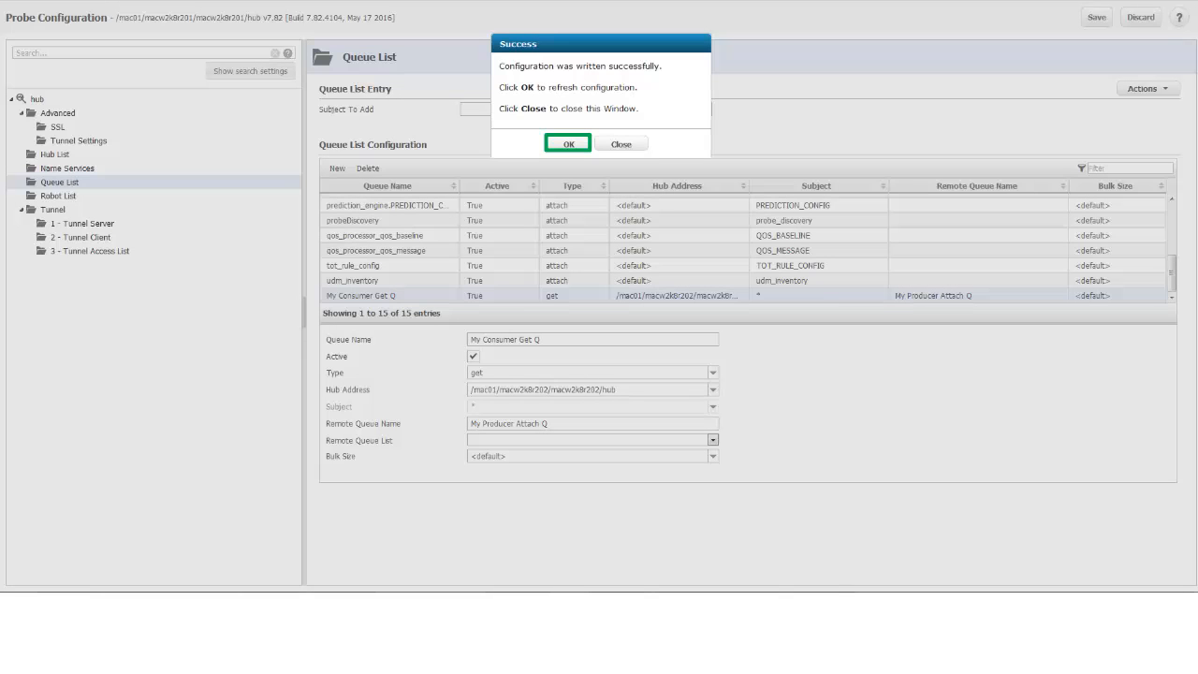
{"action": "left_click", "coordinate": [568, 143]}
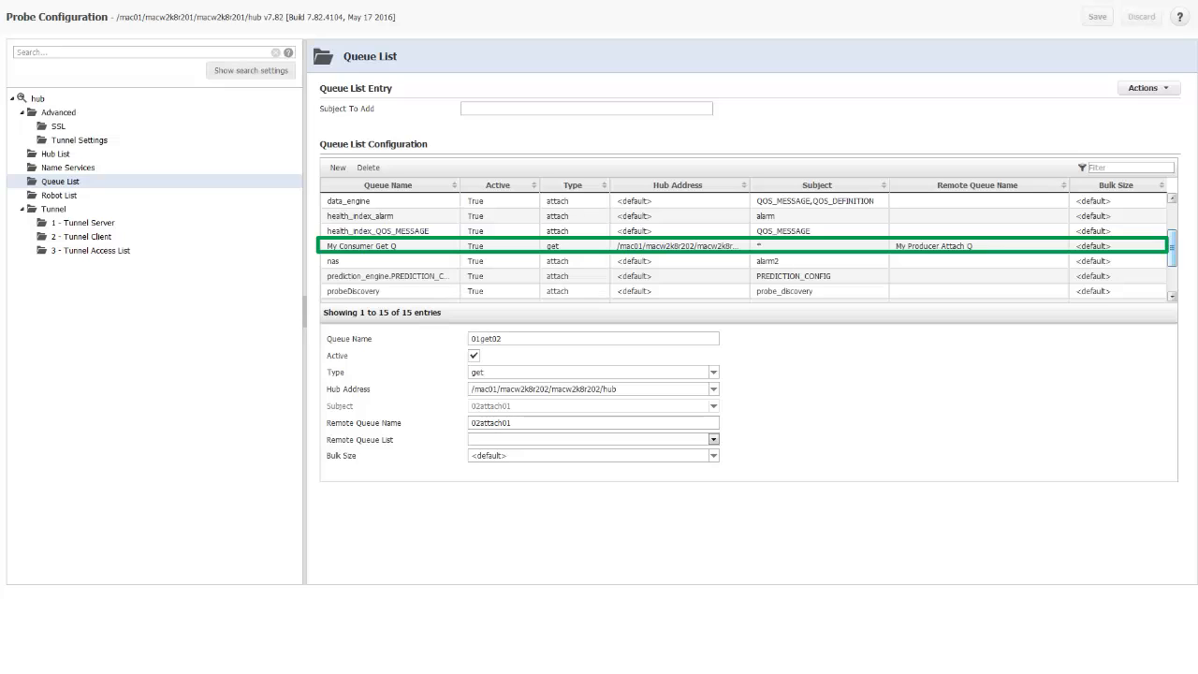